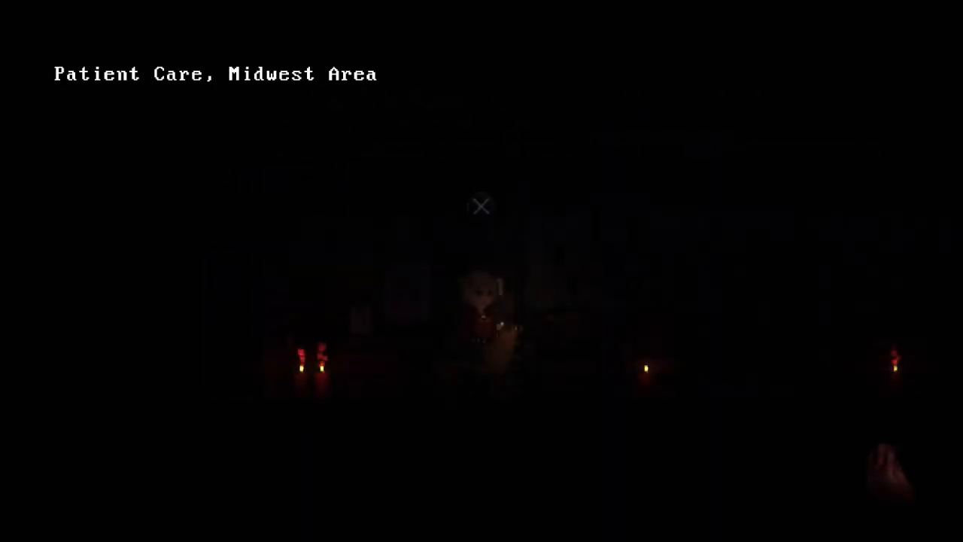
# Step: Open the pause menu on the Patient Care, Midwest Area map
pyautogui.press('tab')
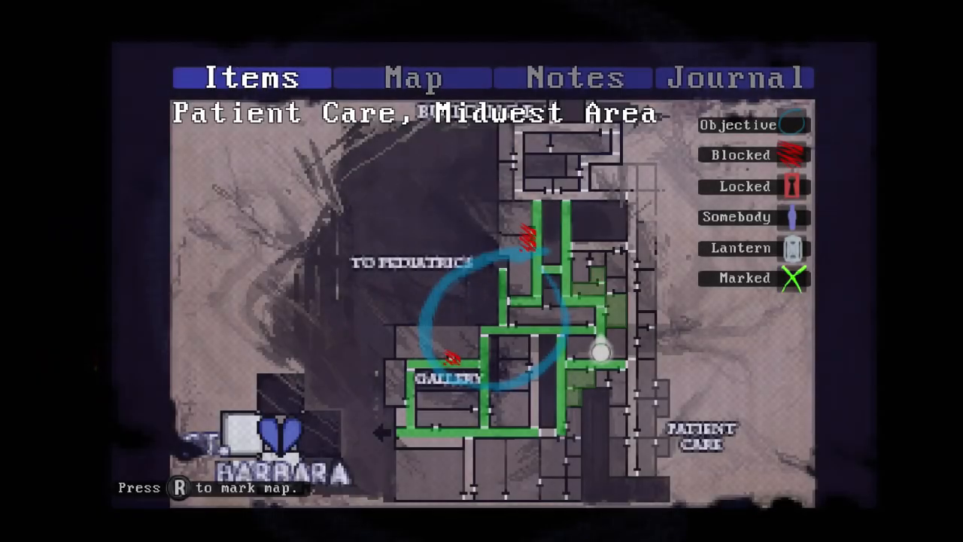
# Step: Switch from the Map tab to the Notes tab listing Dear Santa, Lost, Farm and Coffee
pyautogui.click(416, 77)
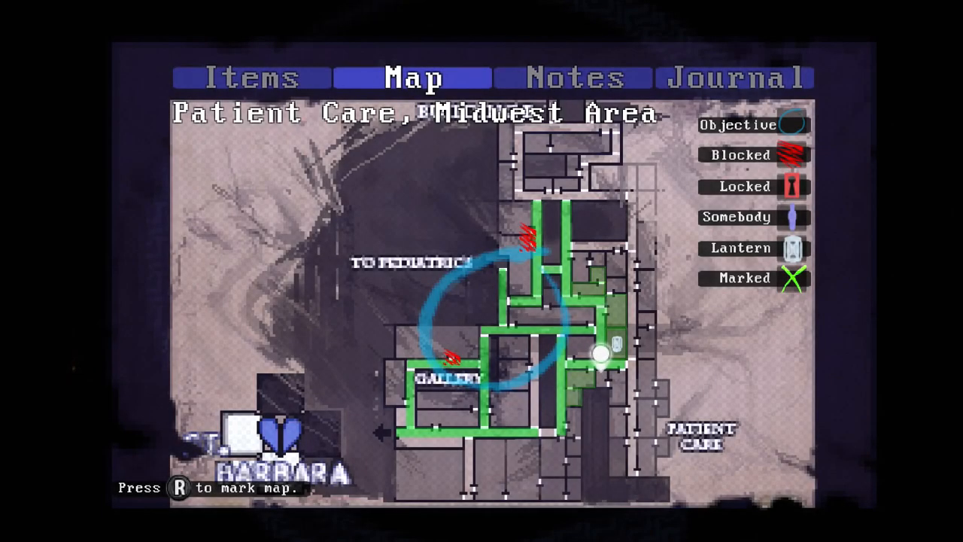
pyautogui.click(574, 78)
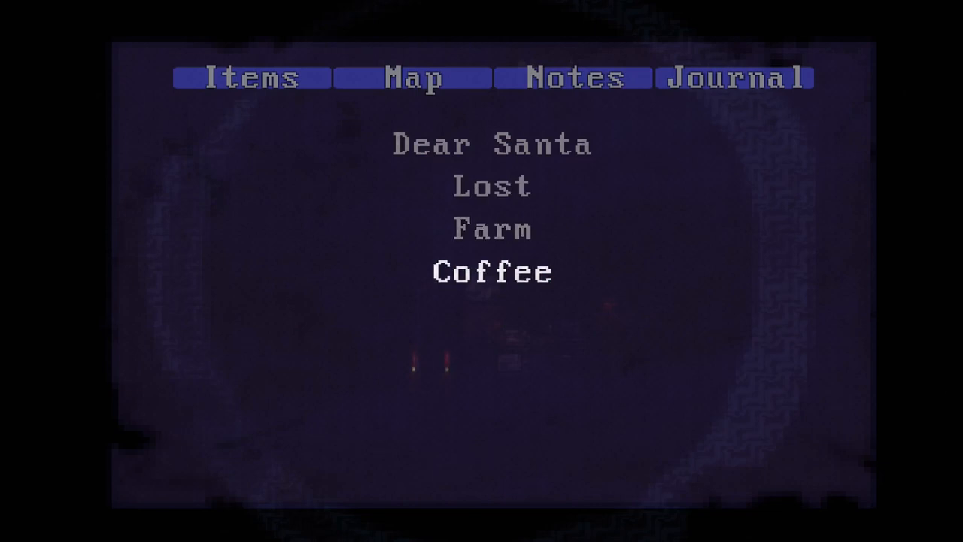
# Step: Read and close the Coffee note, then switch to the Items tab
pyautogui.click(490, 227)
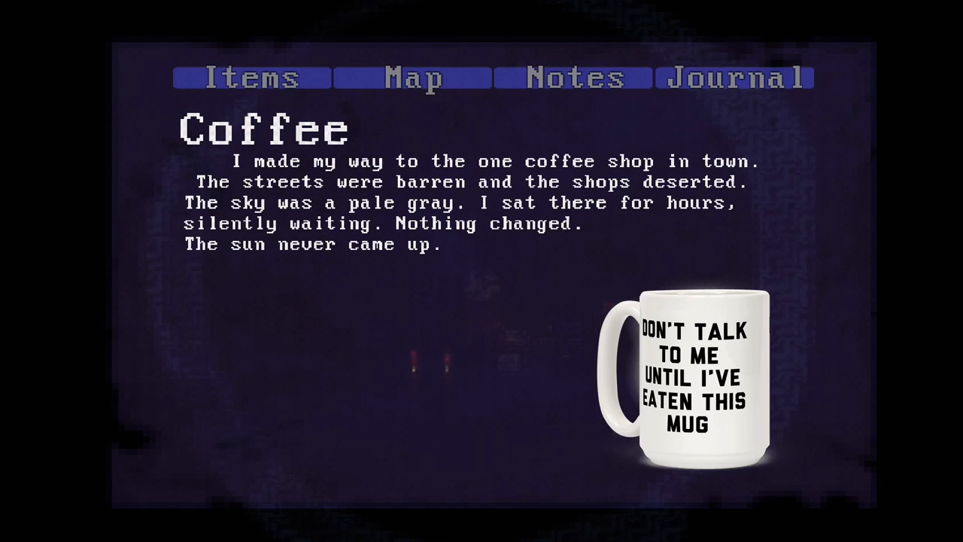
pyautogui.click(573, 79)
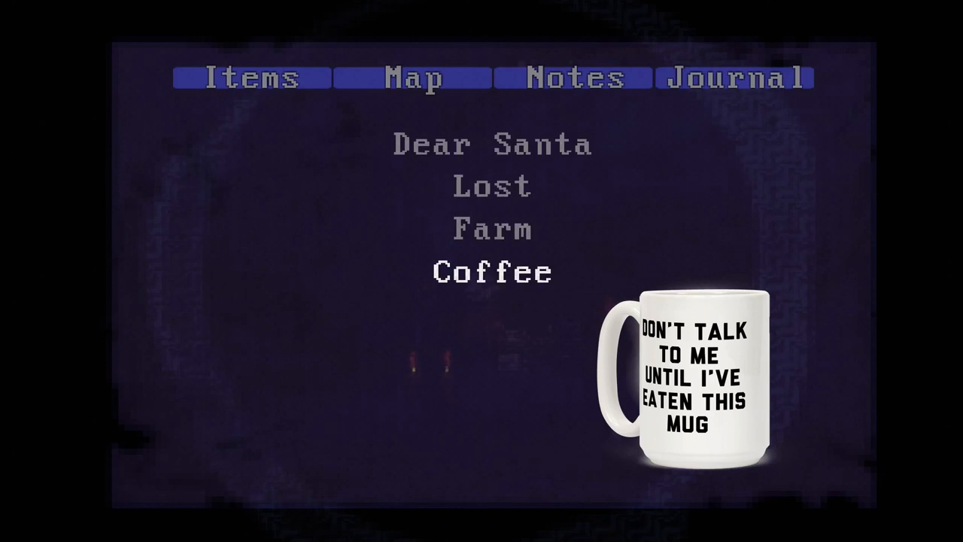
pyautogui.click(251, 79)
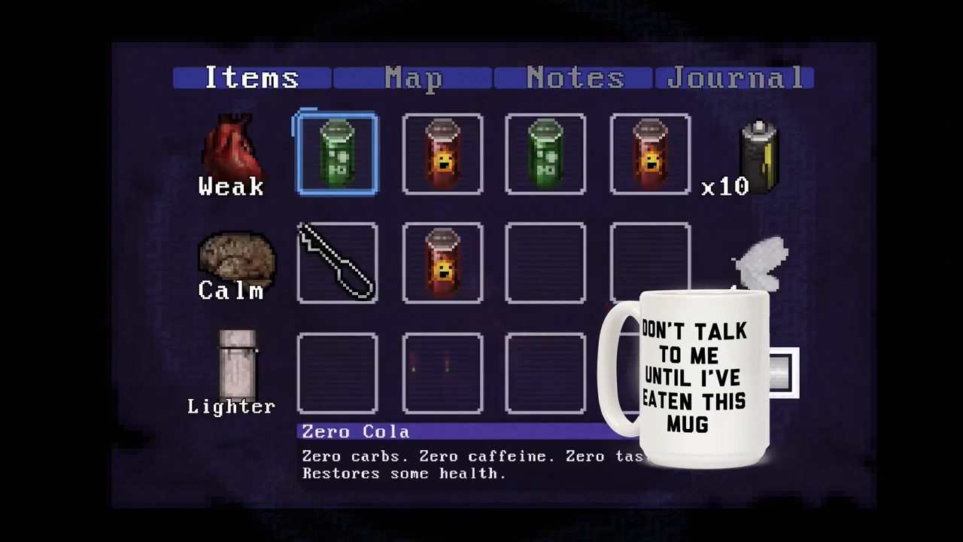
# Step: Inspect the Bent Paperclip and Happy Sun Cola, then view the Mid Hall map
pyautogui.click(336, 263)
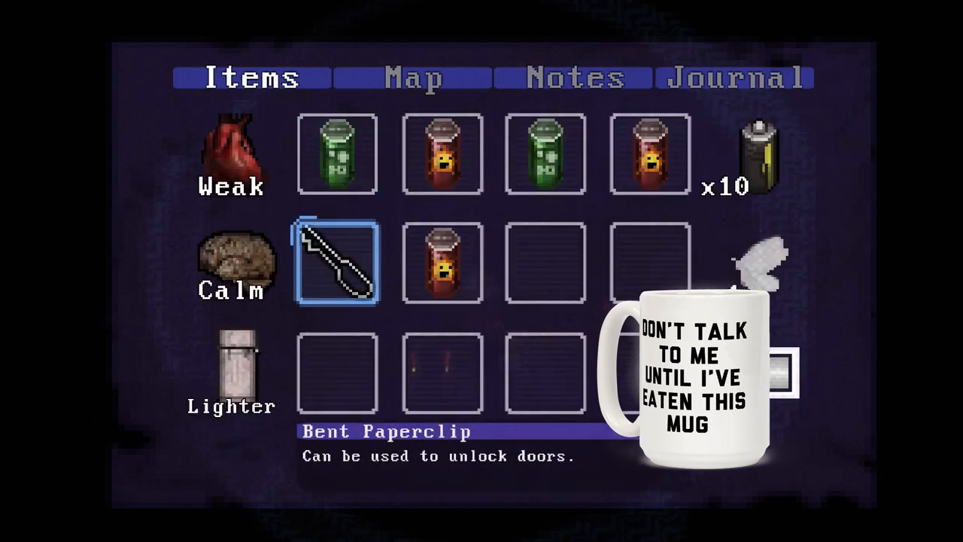
pyautogui.click(442, 262)
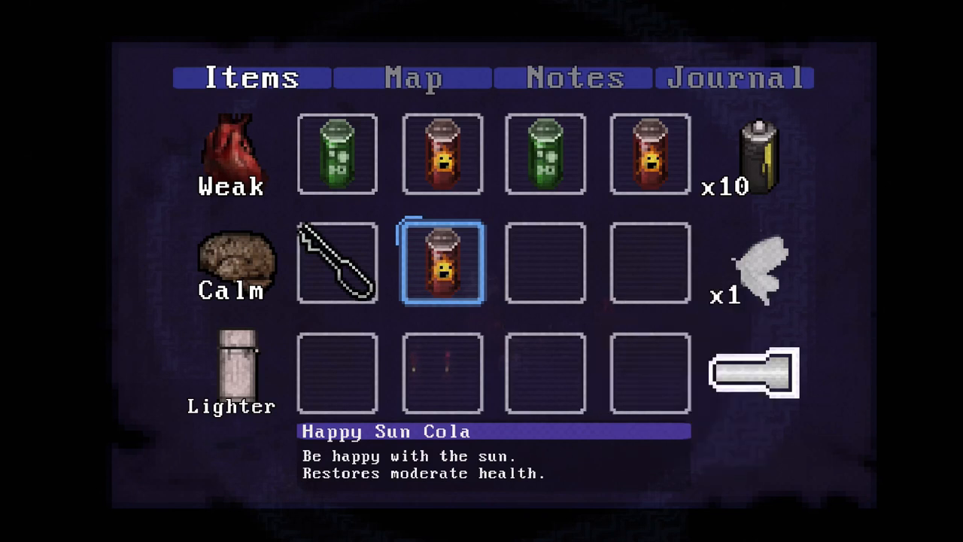
pyautogui.click(415, 79)
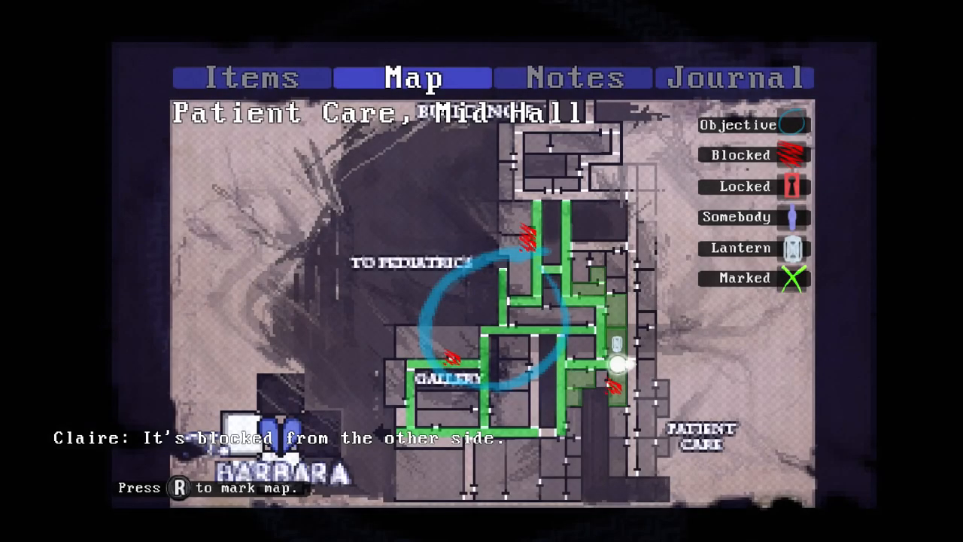
# Step: Cycle the menu tabs to the Map showing Patient Care, North Area
pyautogui.click(578, 78)
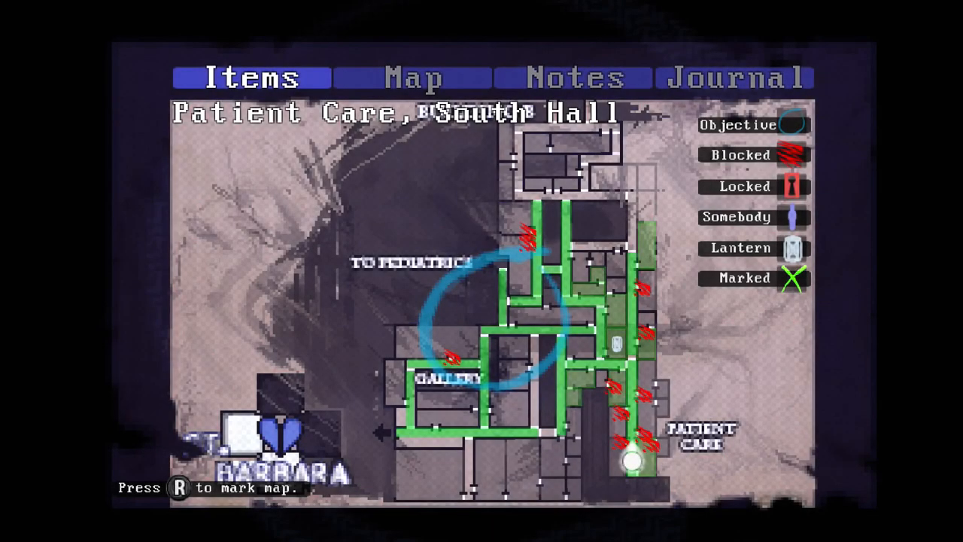
pyautogui.click(249, 78)
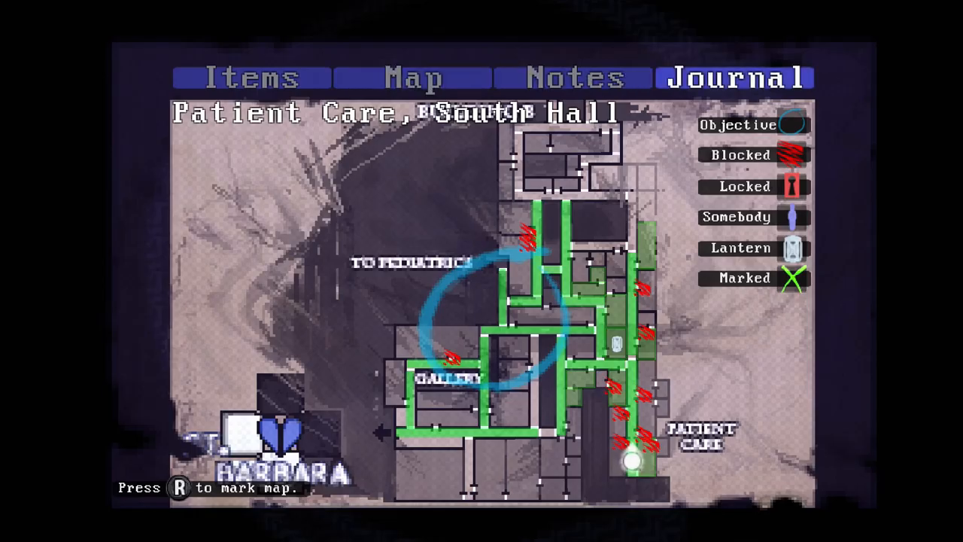
pyautogui.click(413, 78)
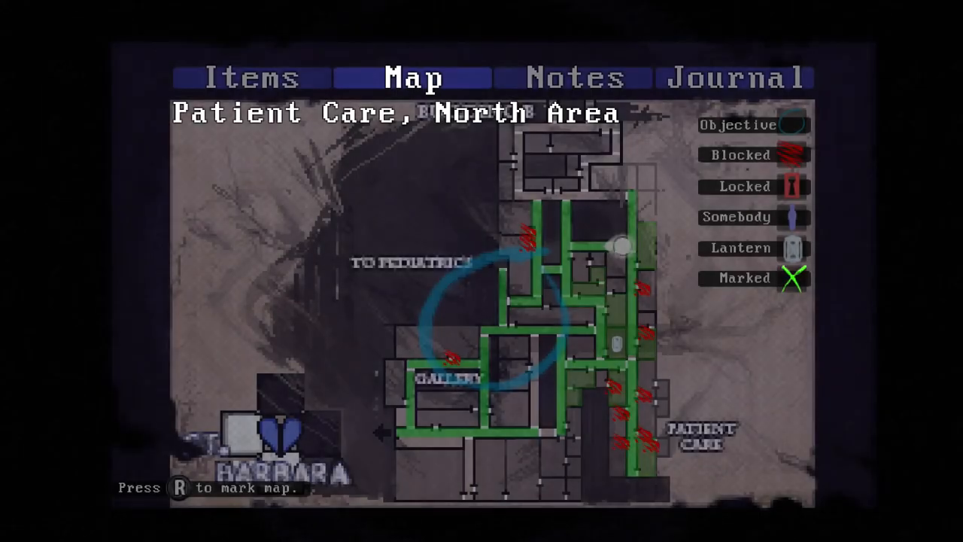
# Step: Close the map and reach the prescription meds with the take-or-leave prompt
pyautogui.click(248, 78)
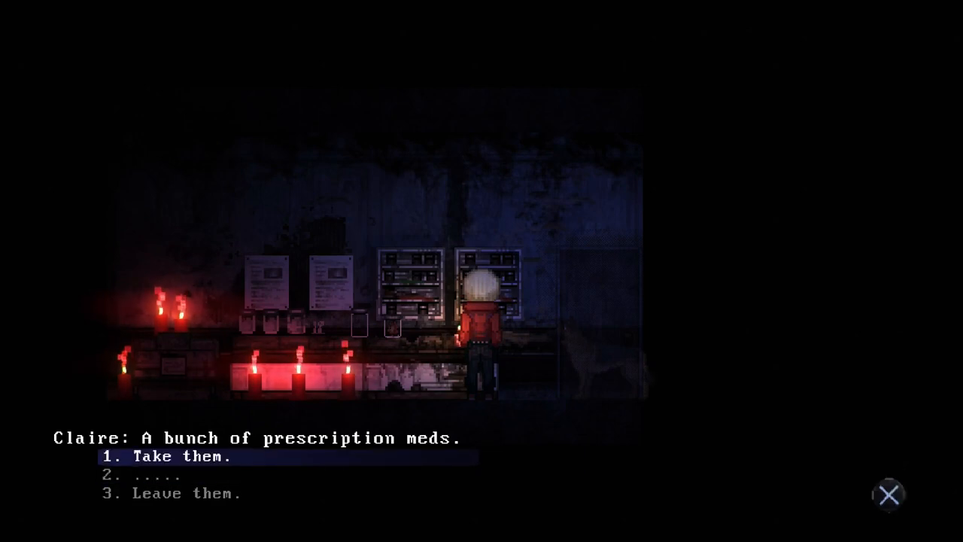
# Step: Take the prescription meds and view the Examination, Supply Room map
pyautogui.click(176, 455)
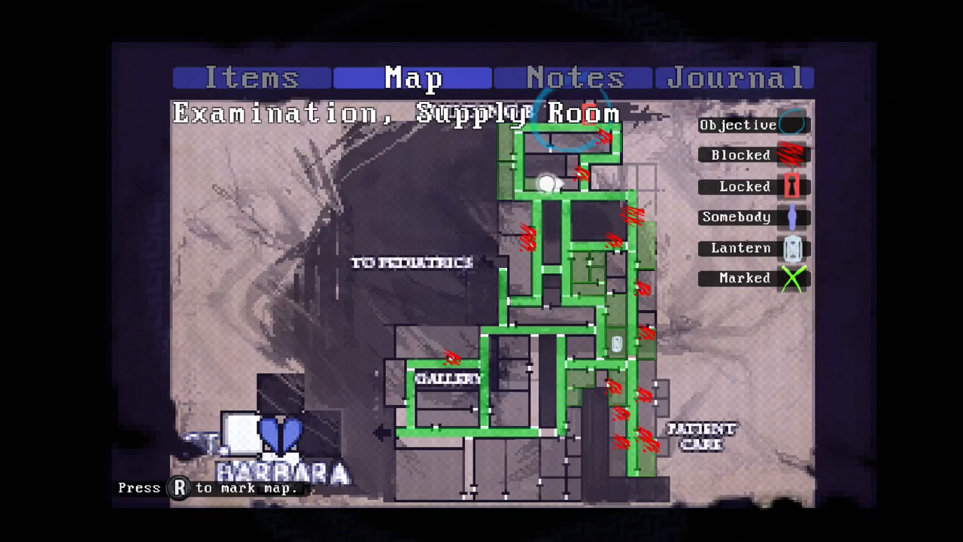
# Step: Cycle from Map through Notes to the Items inventory with batteries and lighter
pyautogui.click(574, 77)
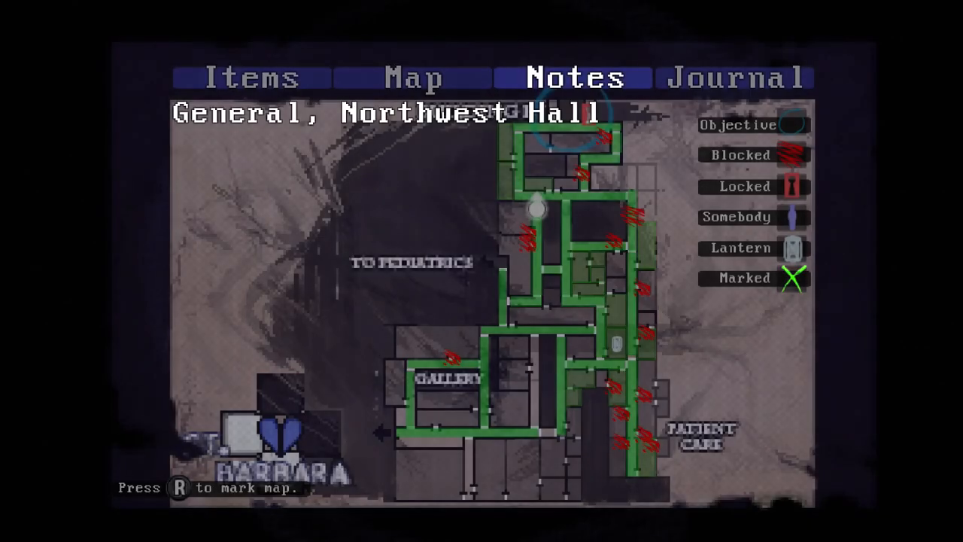
pyautogui.click(413, 77)
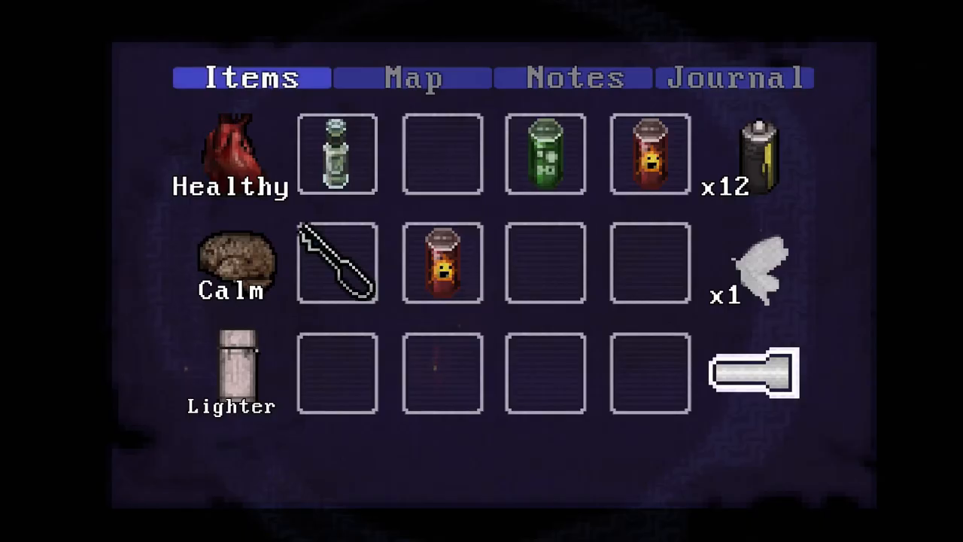
# Step: Cycle through Notes and Items back to the General, Northeast Corridor map
pyautogui.click(575, 80)
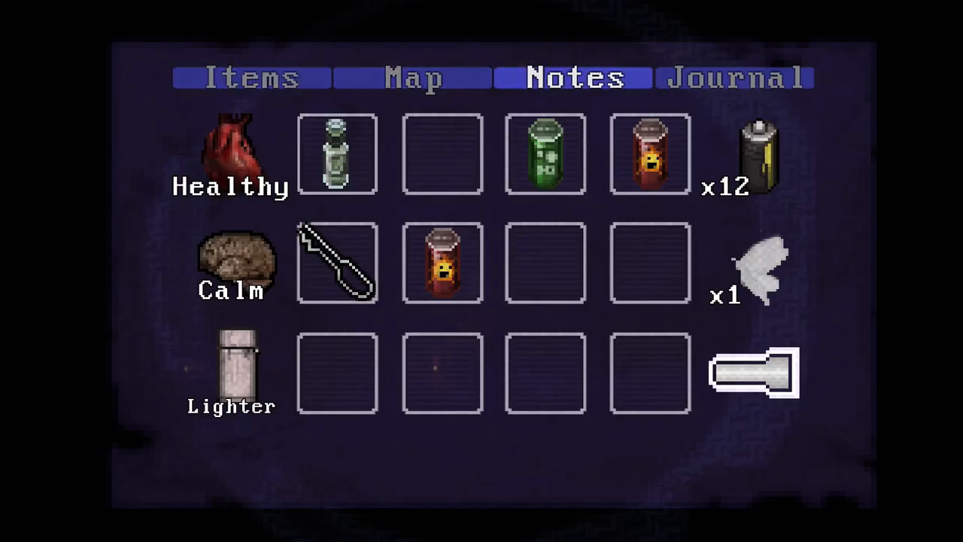
pyautogui.click(248, 78)
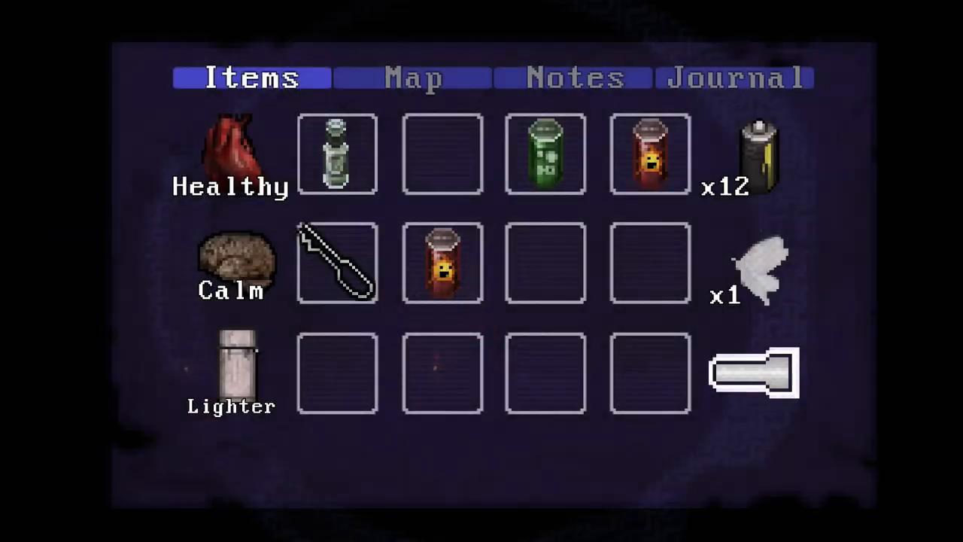
pyautogui.click(413, 78)
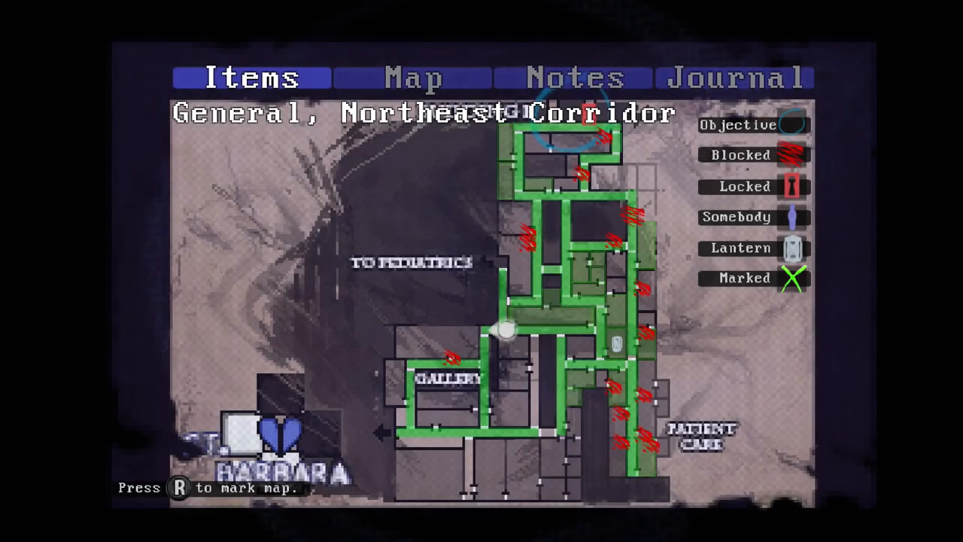
# Step: Try the elevator by the Pediatrics doors and dismiss Claire's comment about elevators
pyautogui.click(411, 77)
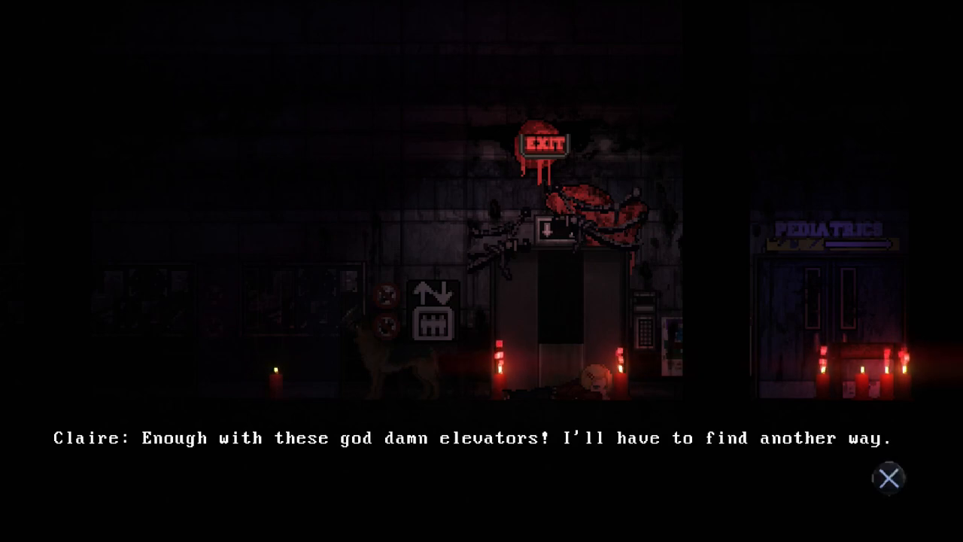
pyautogui.click(894, 476)
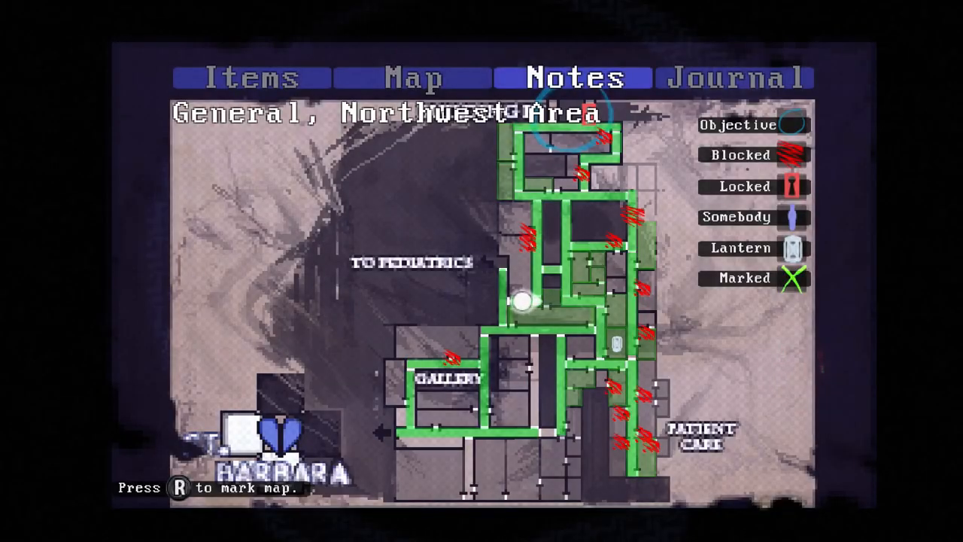
# Step: Switch to the Map tab showing the General, Northwest Area floor plan
pyautogui.click(414, 77)
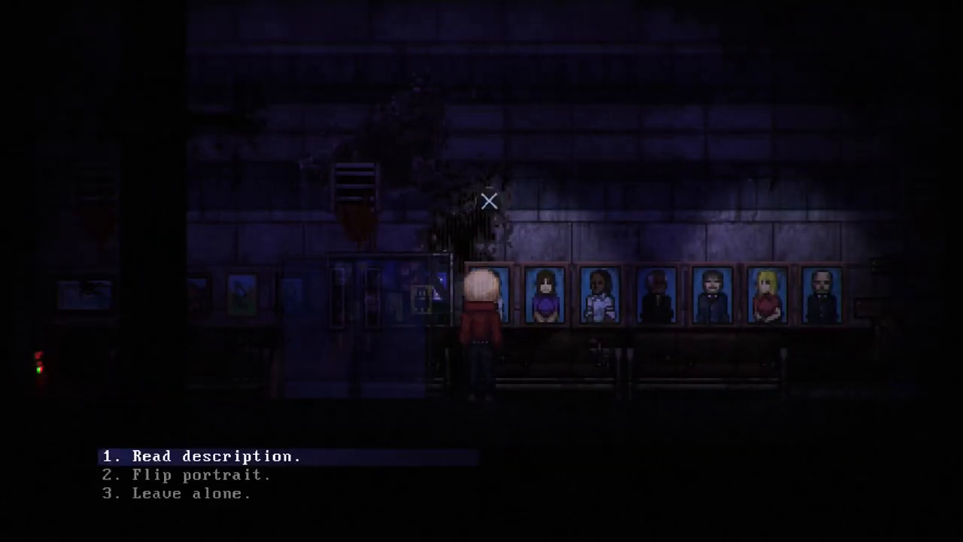
# Step: Read the portrait descriptions, including the clinical services director and the hospital's namesake
pyautogui.click(202, 455)
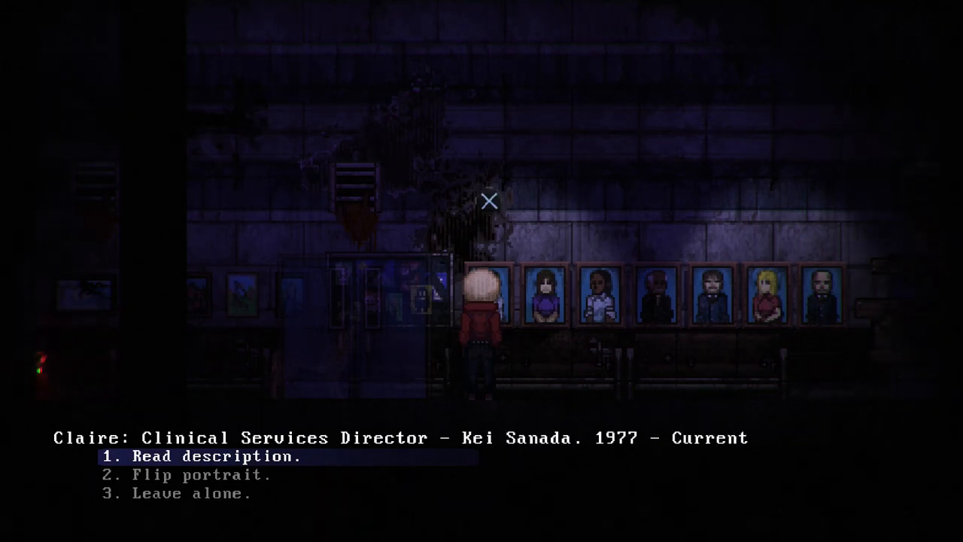
pyautogui.press('down')
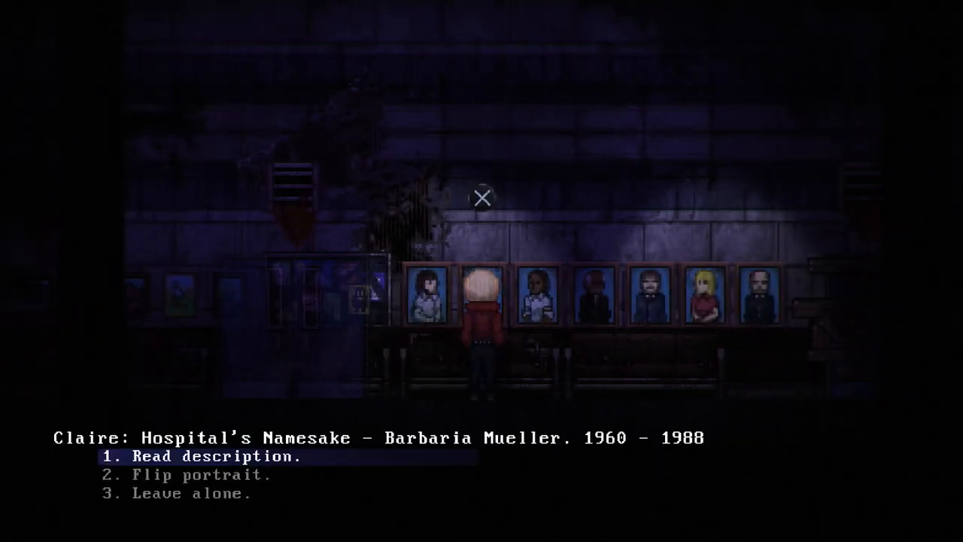
pyautogui.press('down')
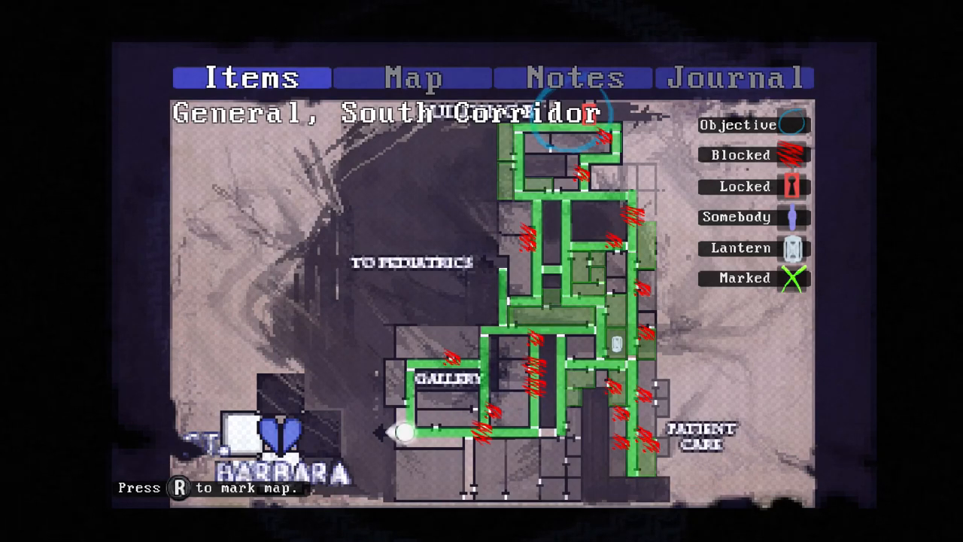
# Step: Close the map, enter the General Rest Area, and reopen the hospital map
pyautogui.press('Escape')
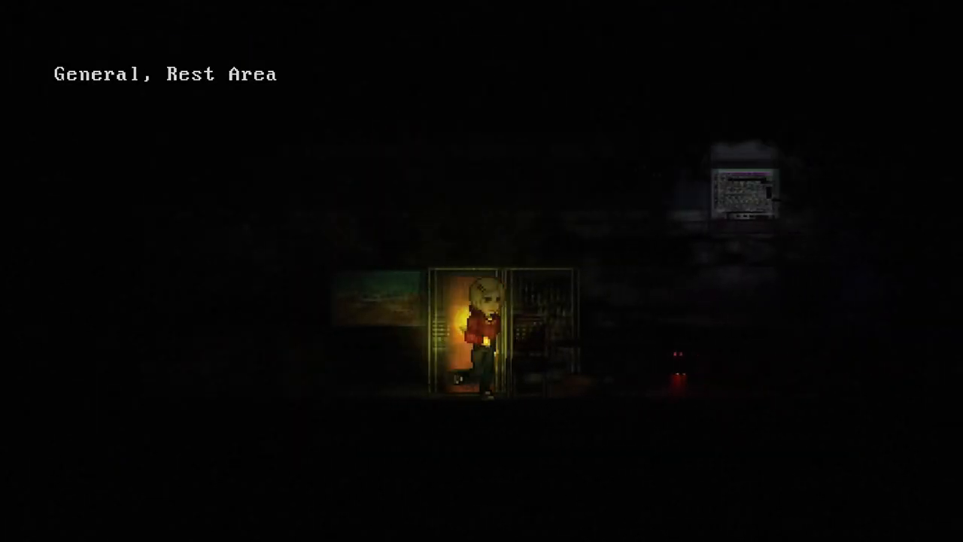
pyautogui.press('Tab')
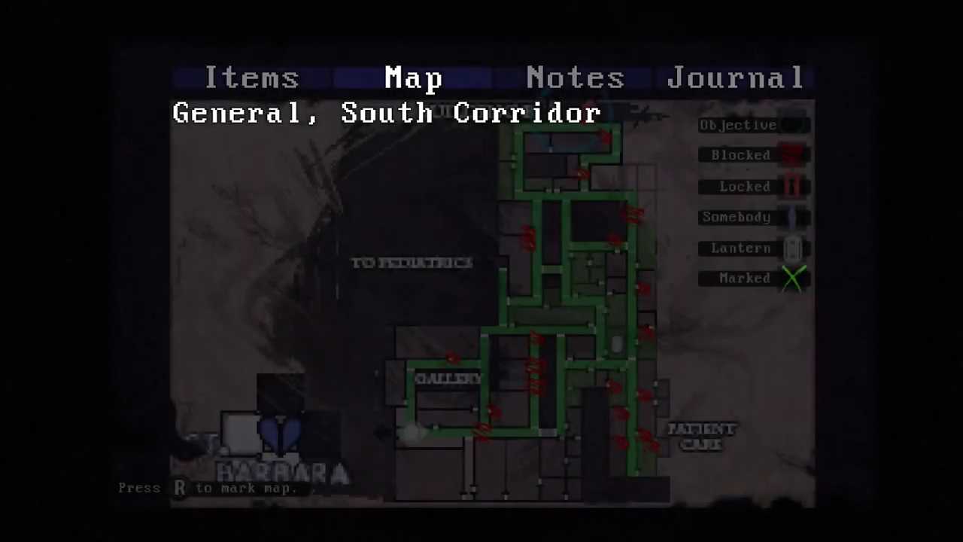
pyautogui.click(252, 79)
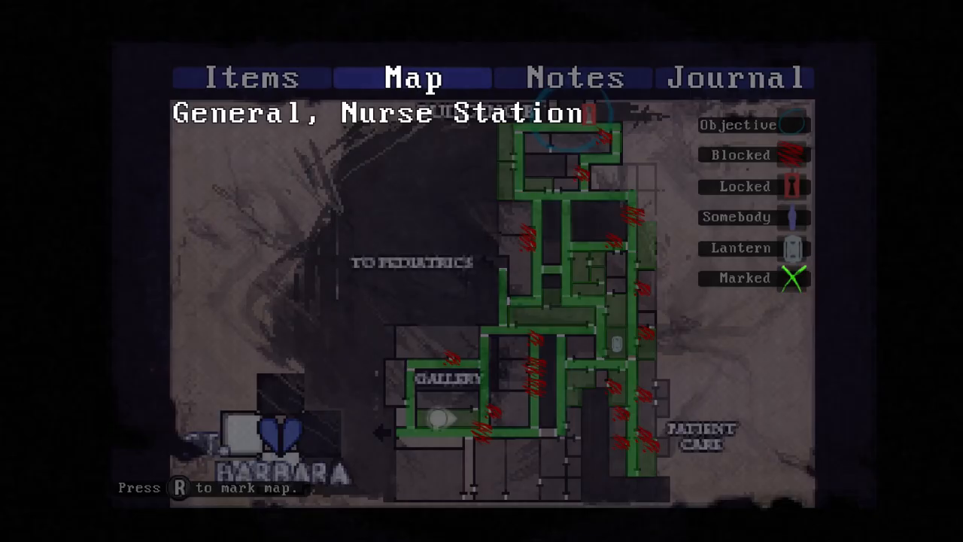
# Step: Open the Map tab to view Claire's position at General, Nurse Station
pyautogui.click(254, 77)
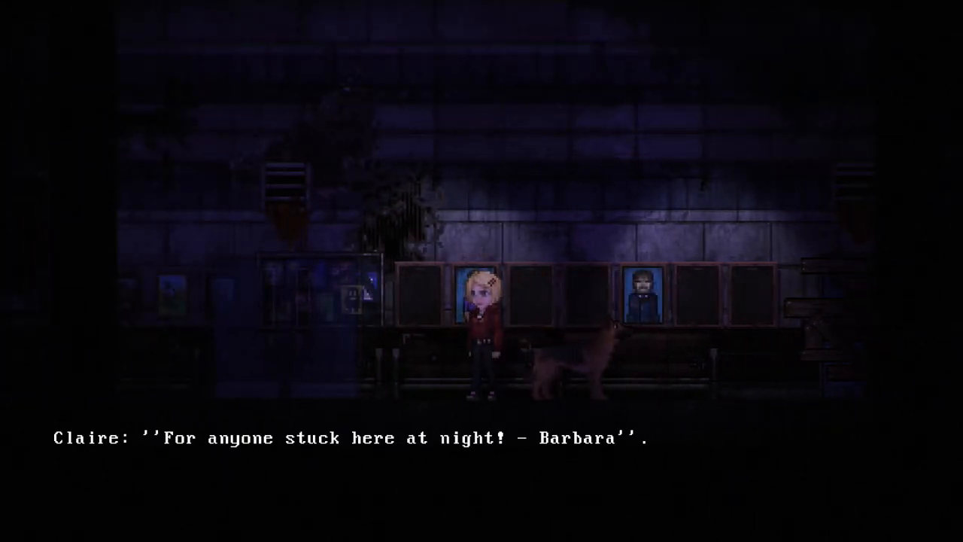
# Step: Dismiss the night-time note and open the map at General, Mid Hall
pyautogui.press('Tab')
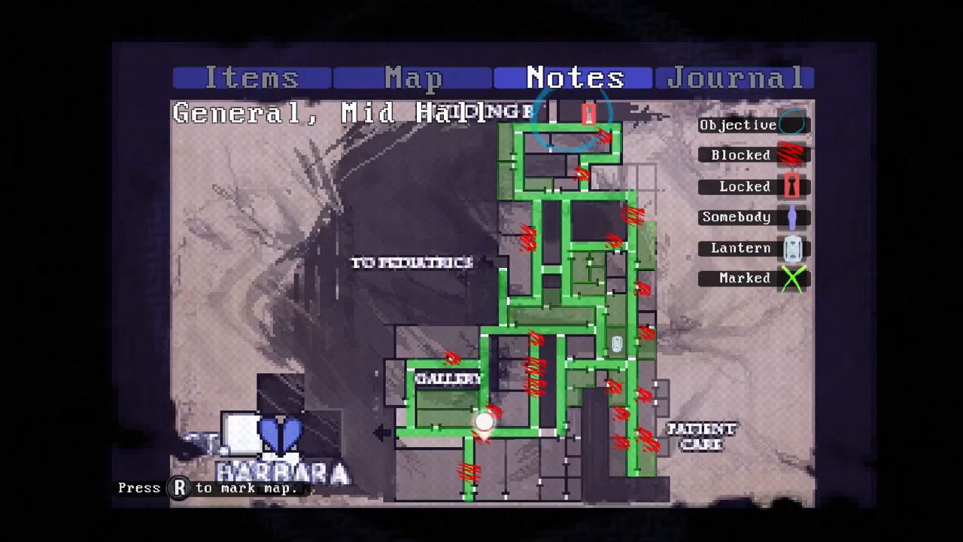